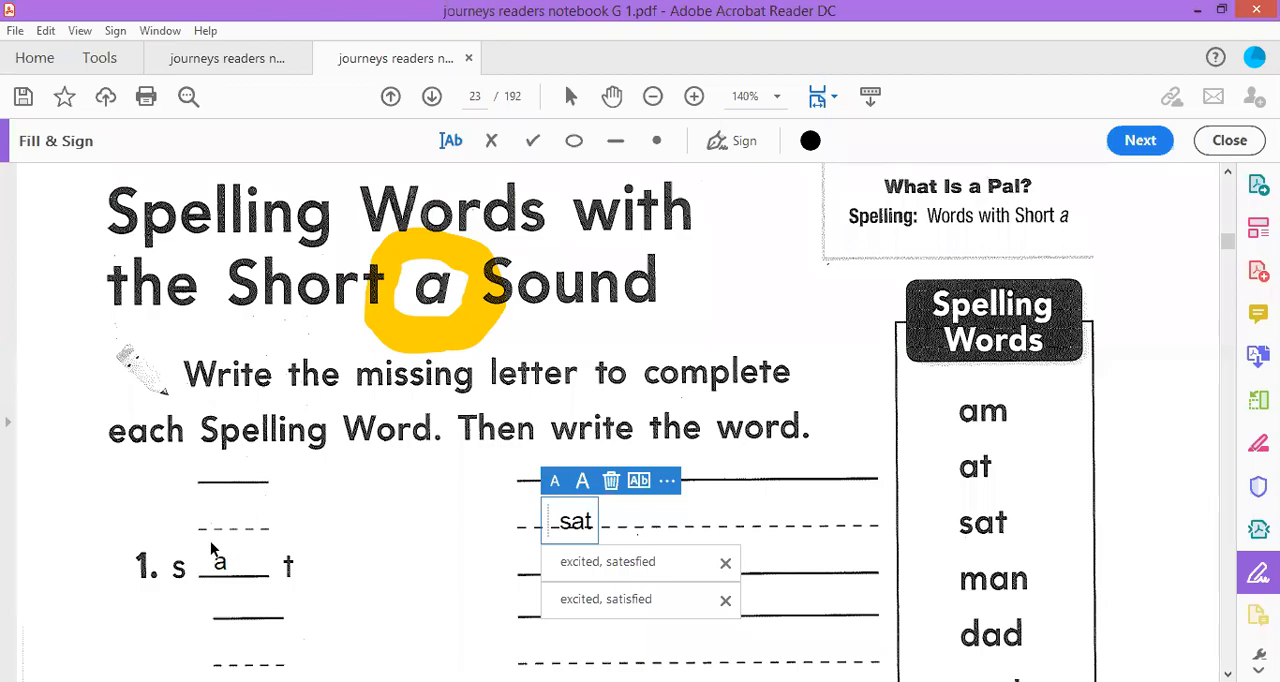
Step: Scroll the worksheet to bring item 2's missing-letter blank into view
scroll(down, 3)
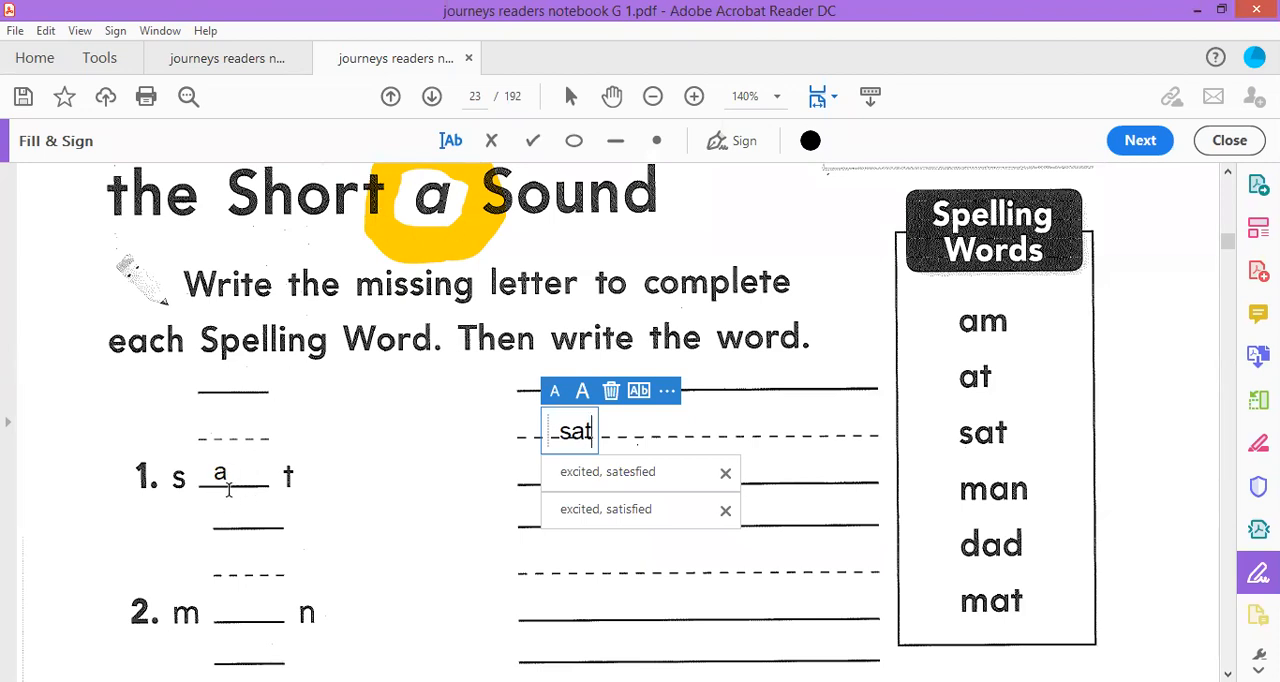
scroll(down, 3)
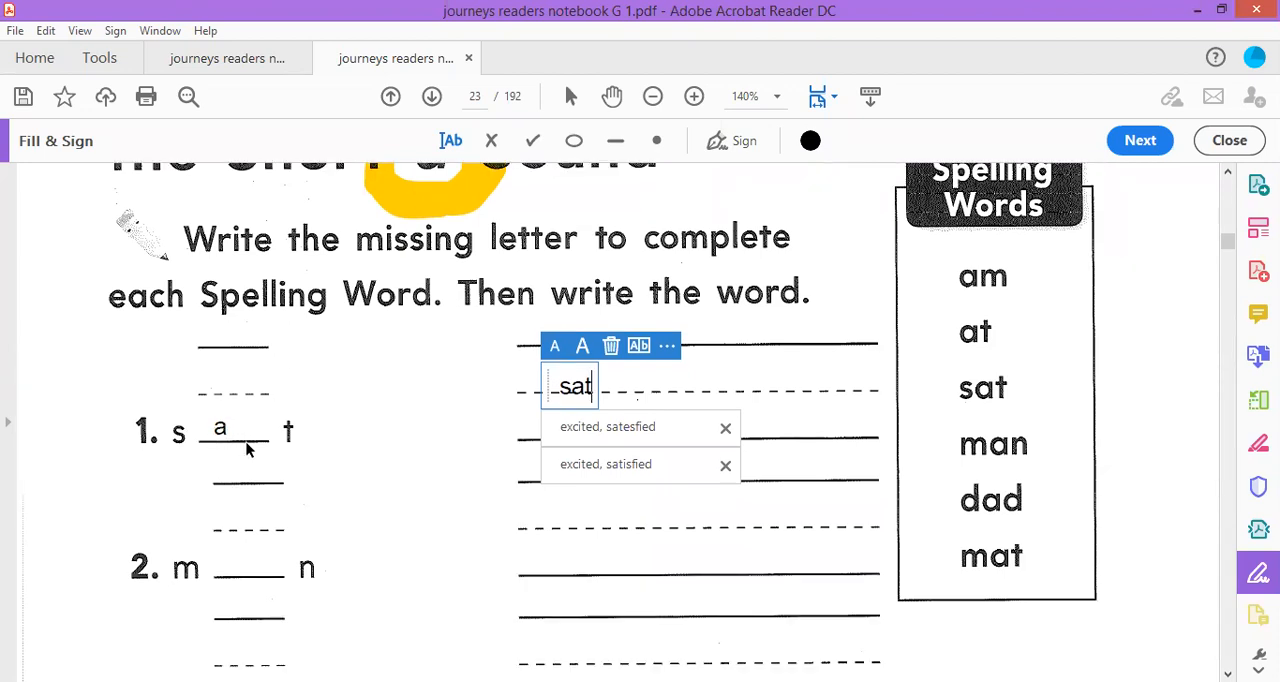
scroll(down, 3)
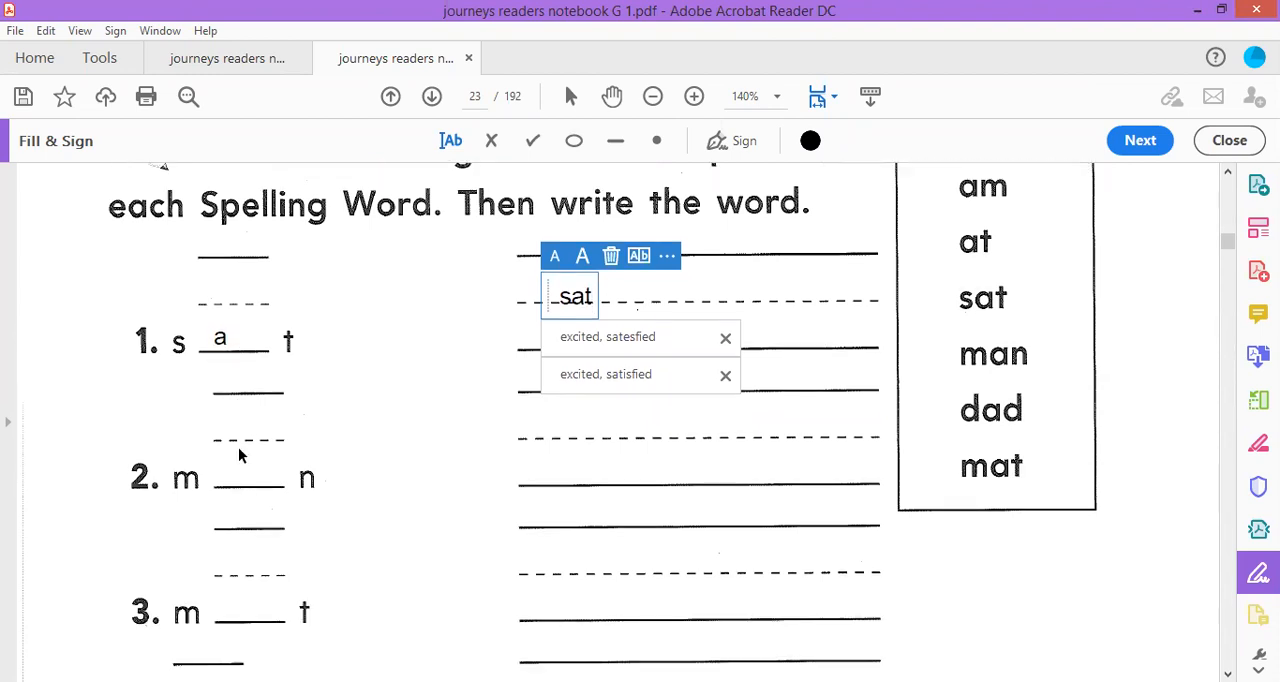
scroll(down, 3)
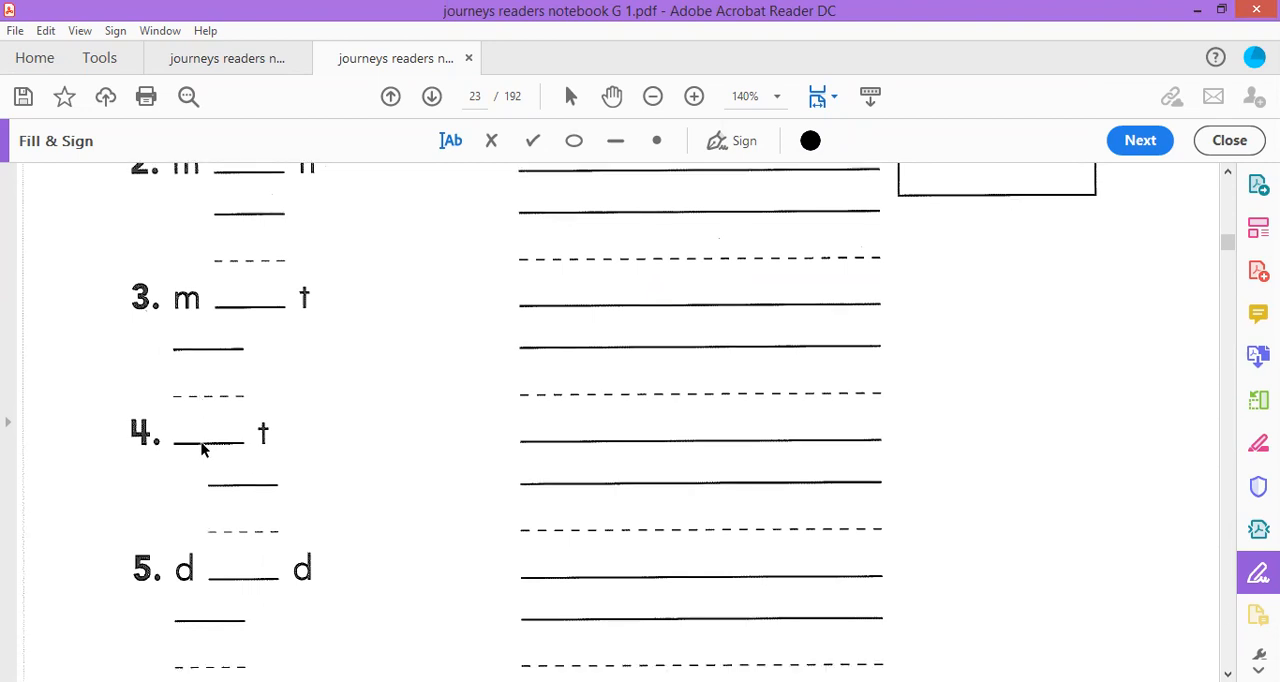
scroll(up, 3)
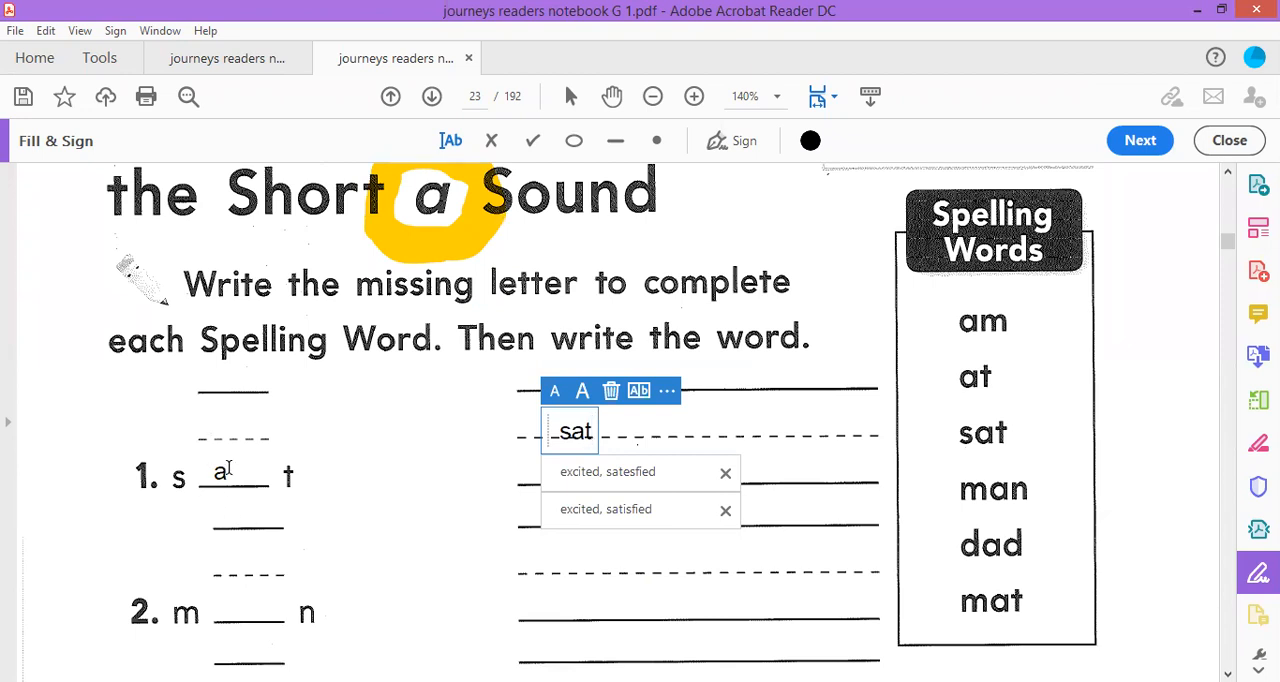
mouse_move(240, 484)
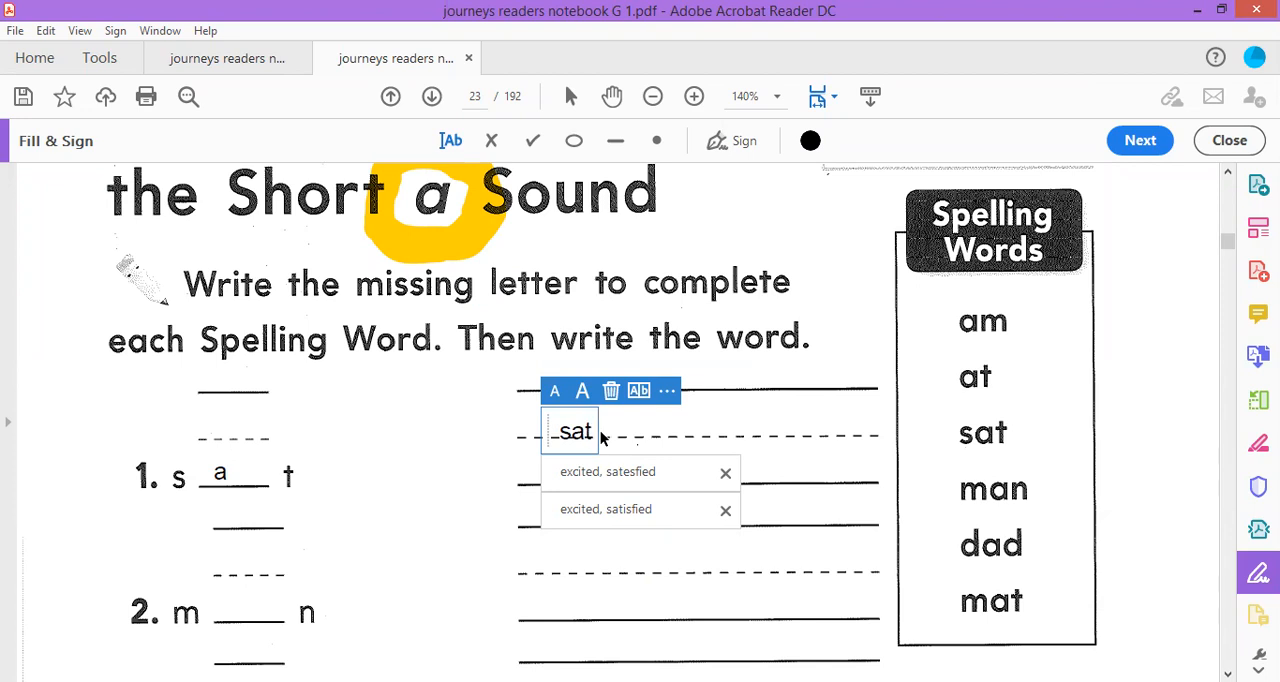
mouse_move(248, 622)
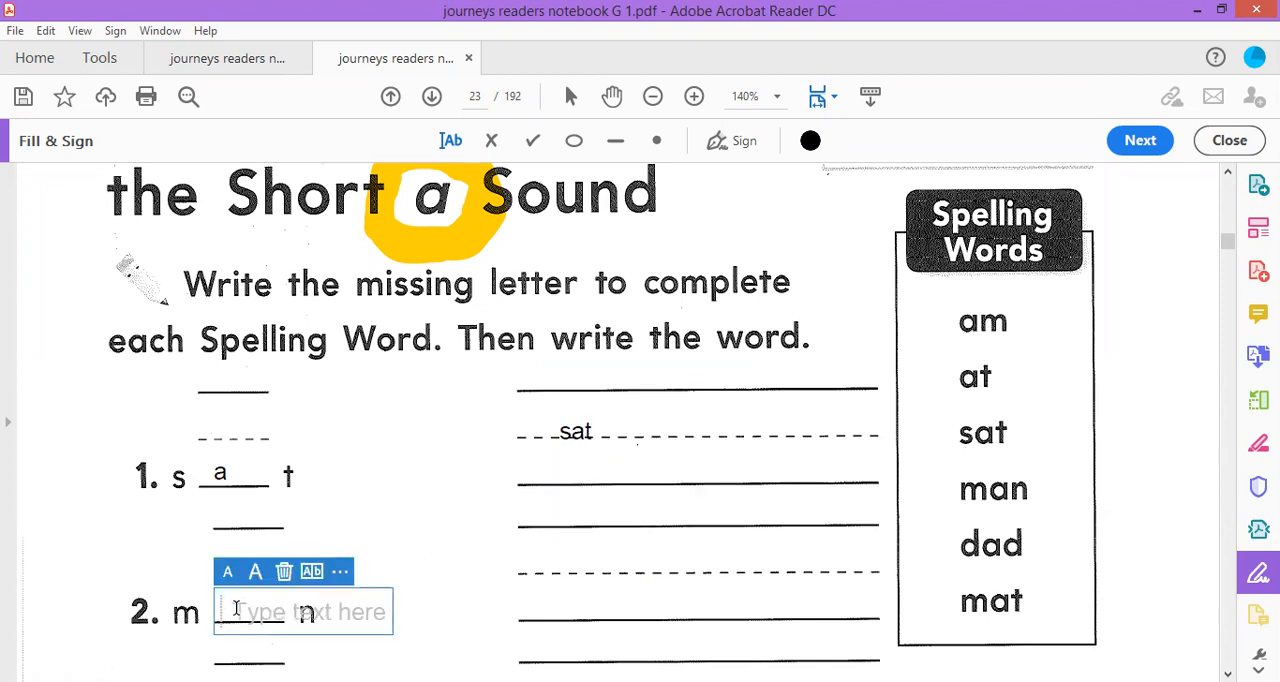
Step: Fill item 2's blank with 'a' and write 'man' on its answer line
text(a)
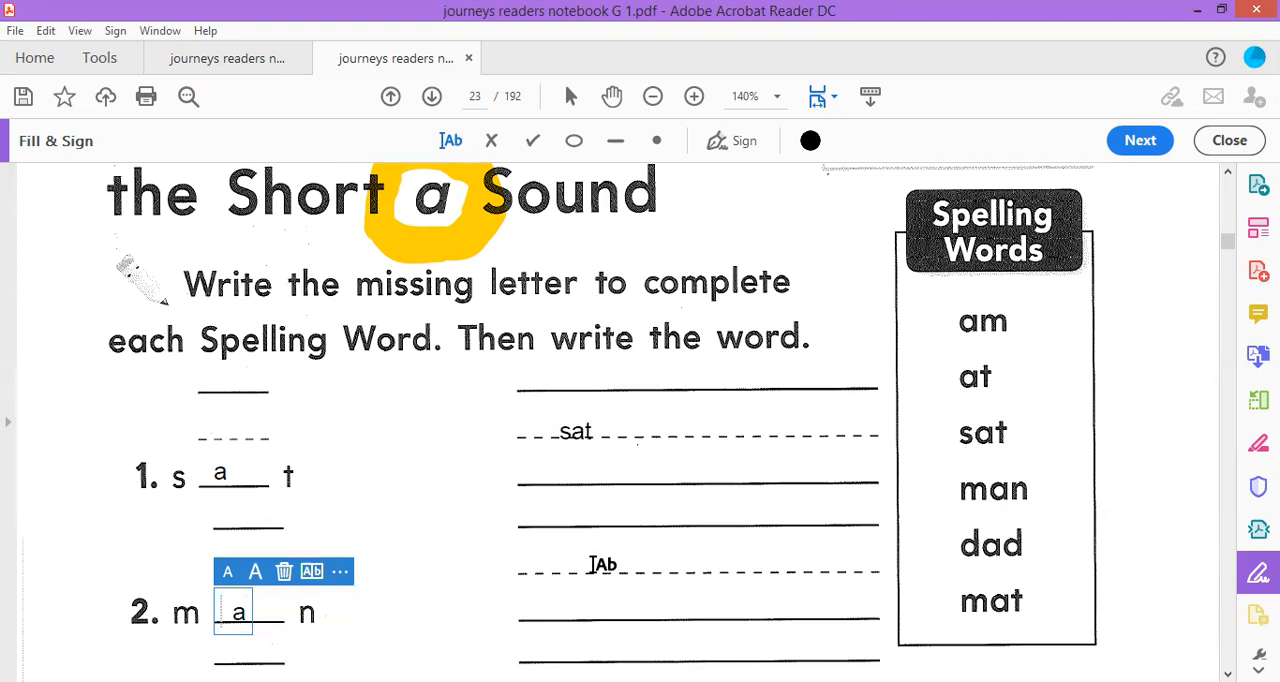
click(656, 568)
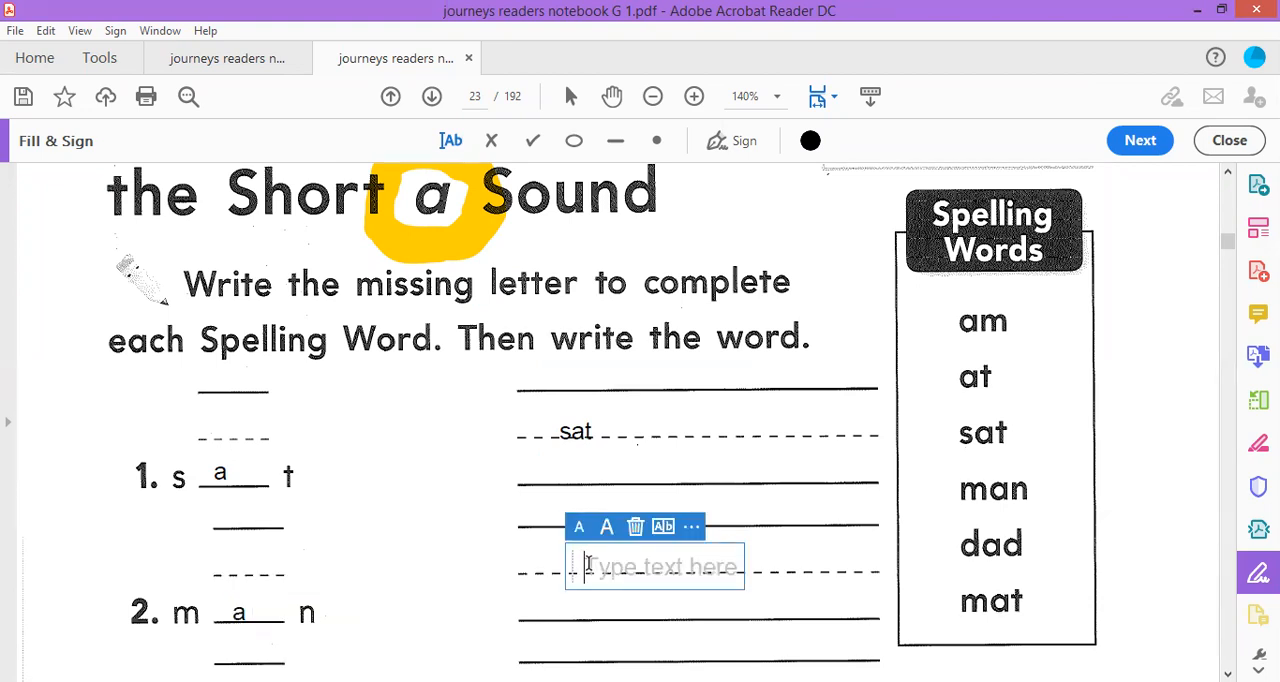
text(man)
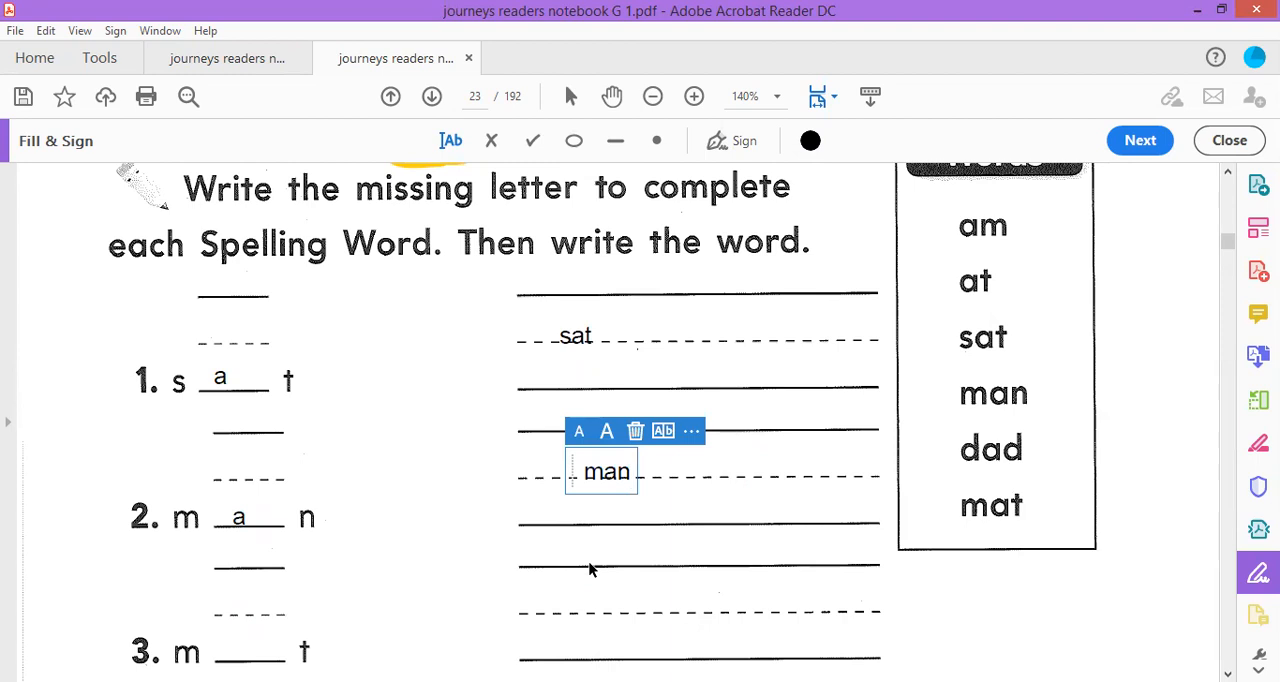
mouse_move(576, 452)
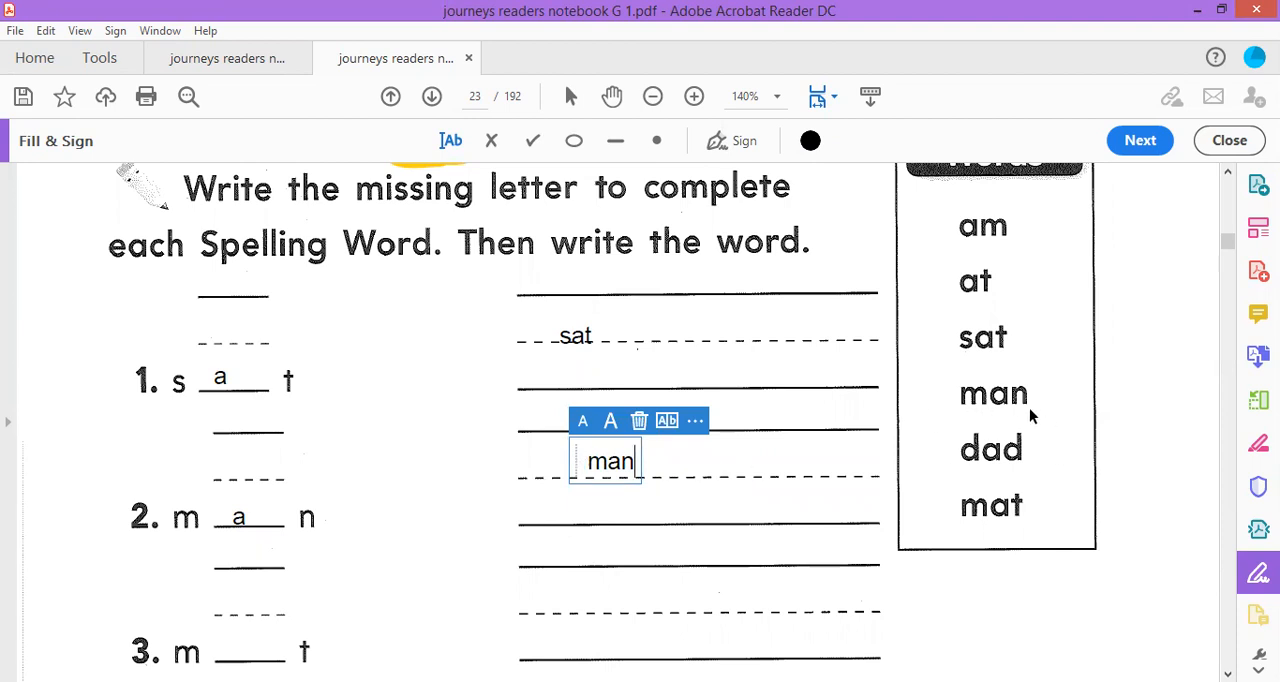
mouse_move(500, 532)
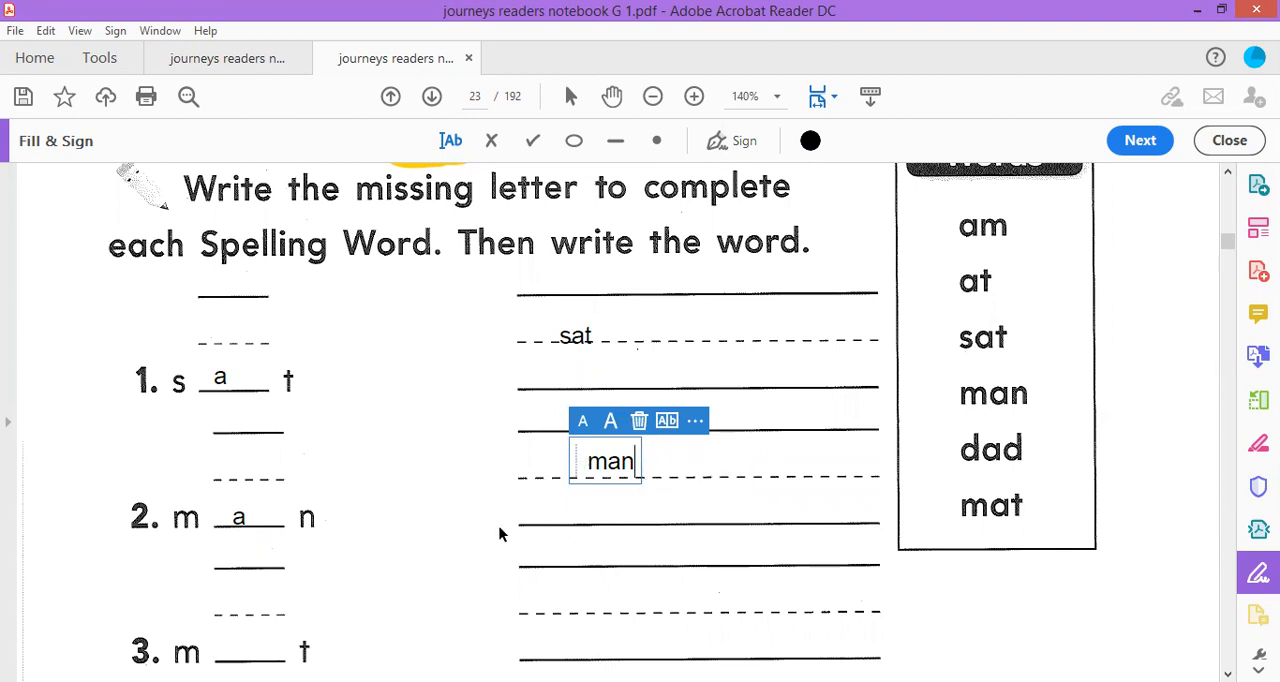
scroll(down, 3)
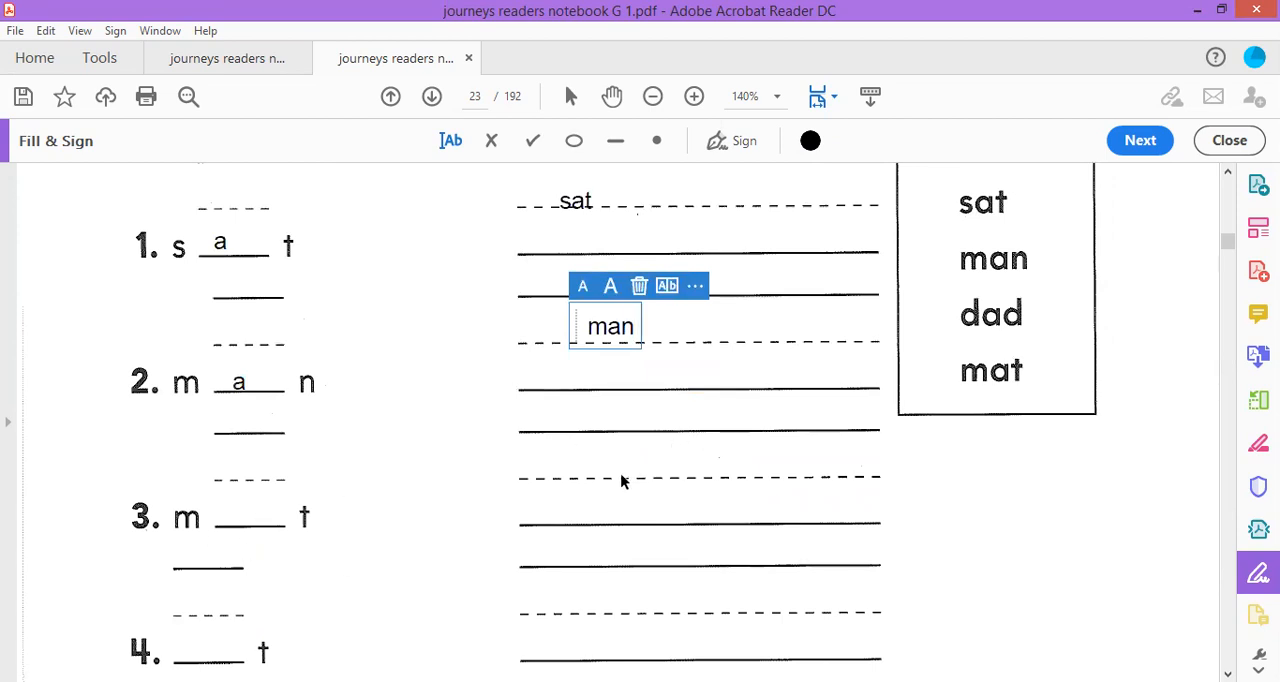
mouse_move(258, 624)
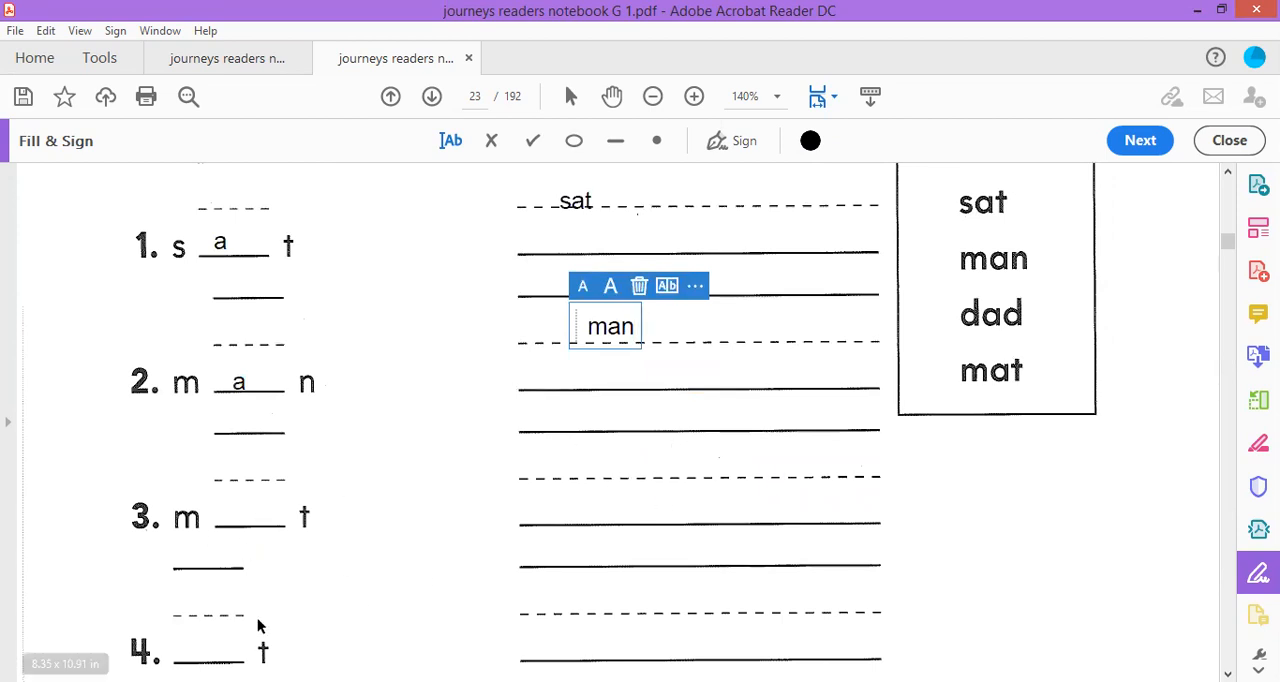
scroll(down, 3)
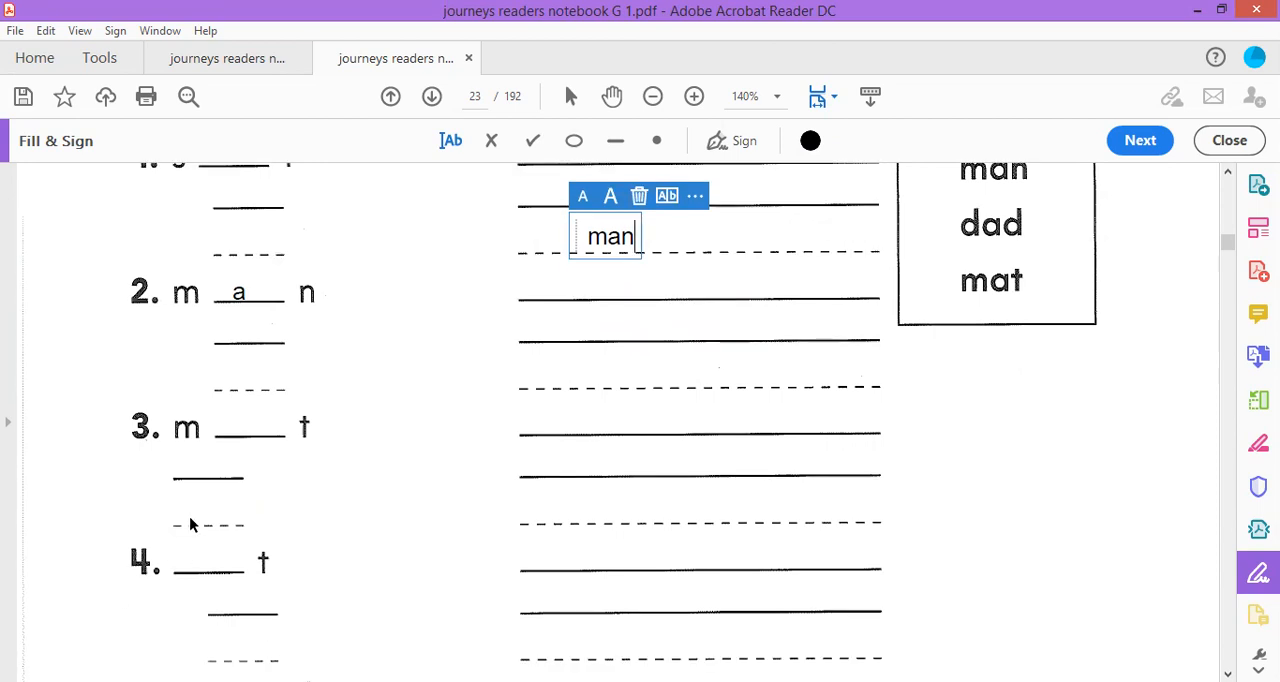
mouse_move(196, 564)
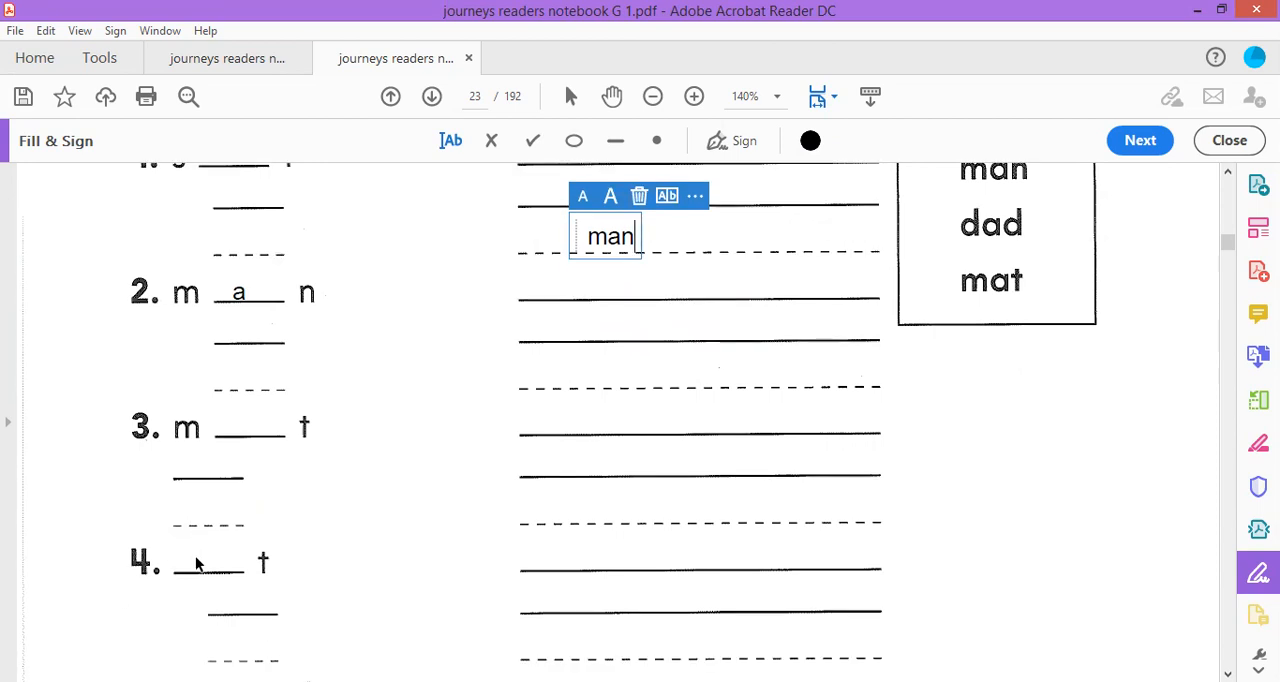